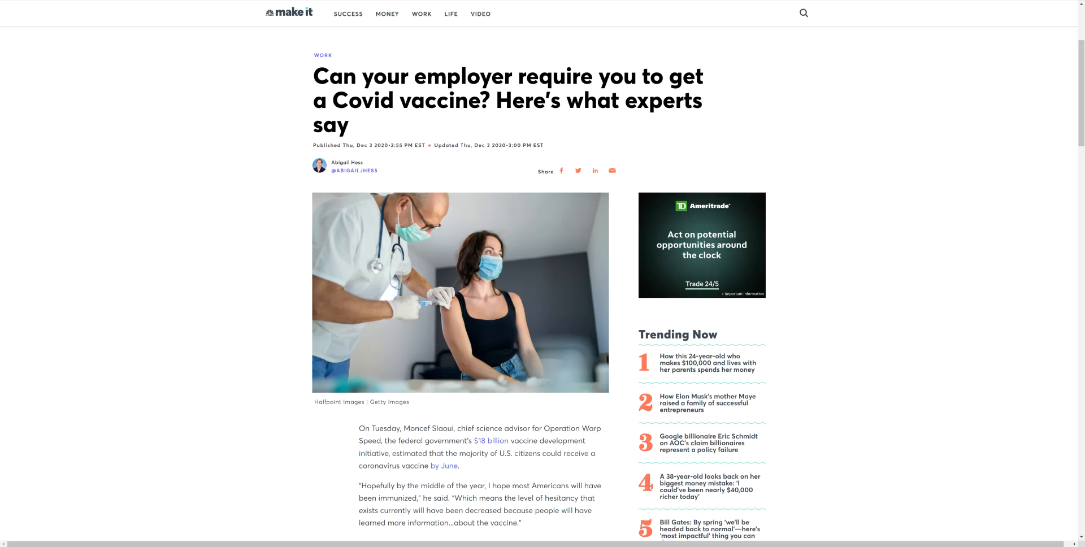
Step: Scroll the vaccine-mandate article down to the 'Can employers require Covid vaccination?' section
scroll(down, 3)
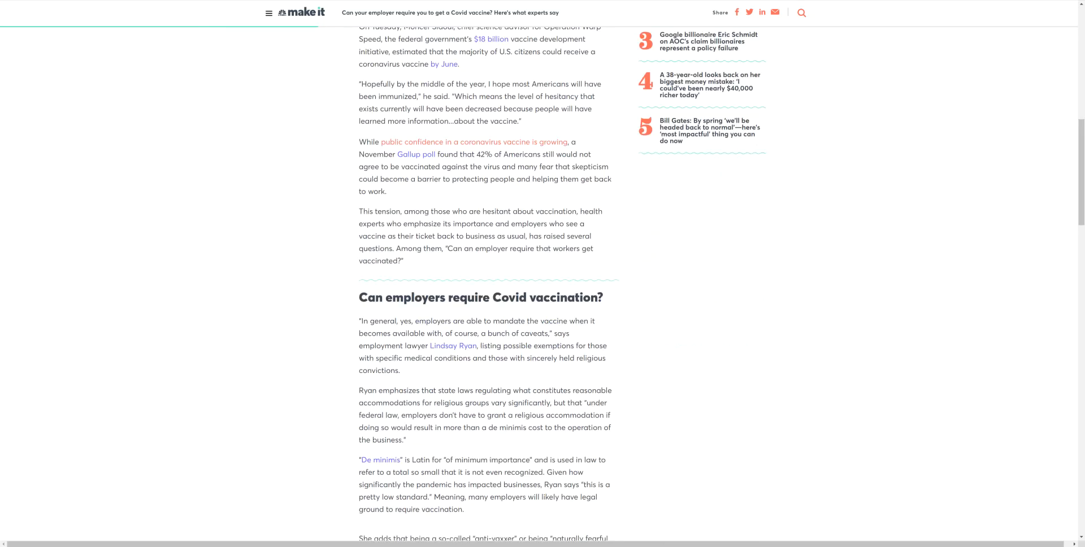
scroll(down, 3)
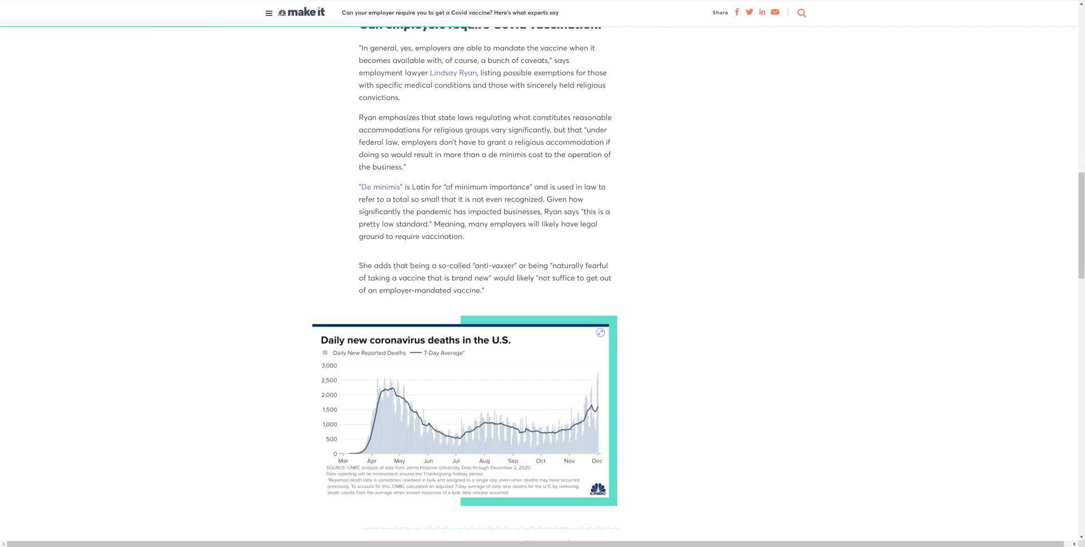
scroll(up, 3)
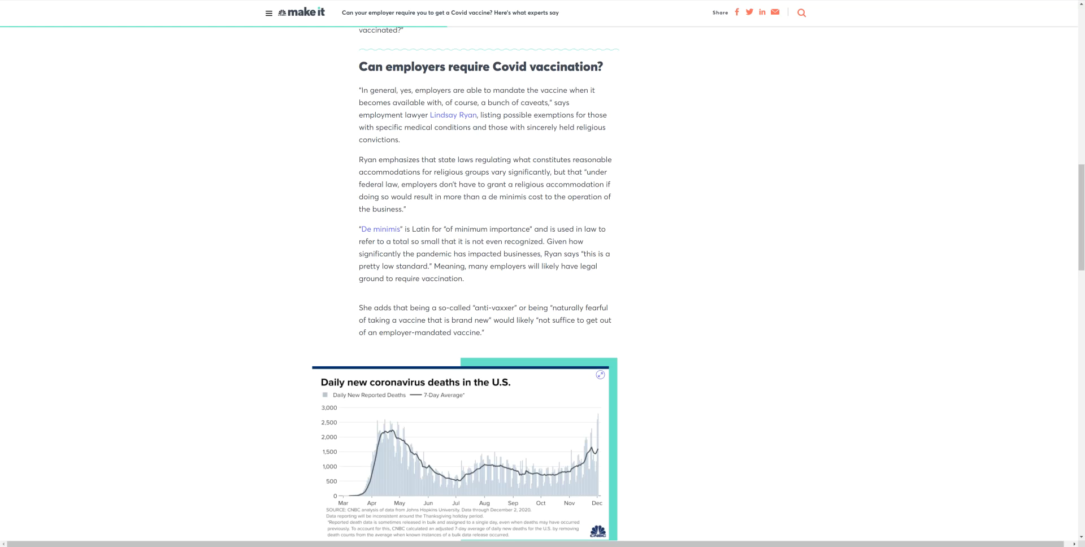
mouse_move(453, 114)
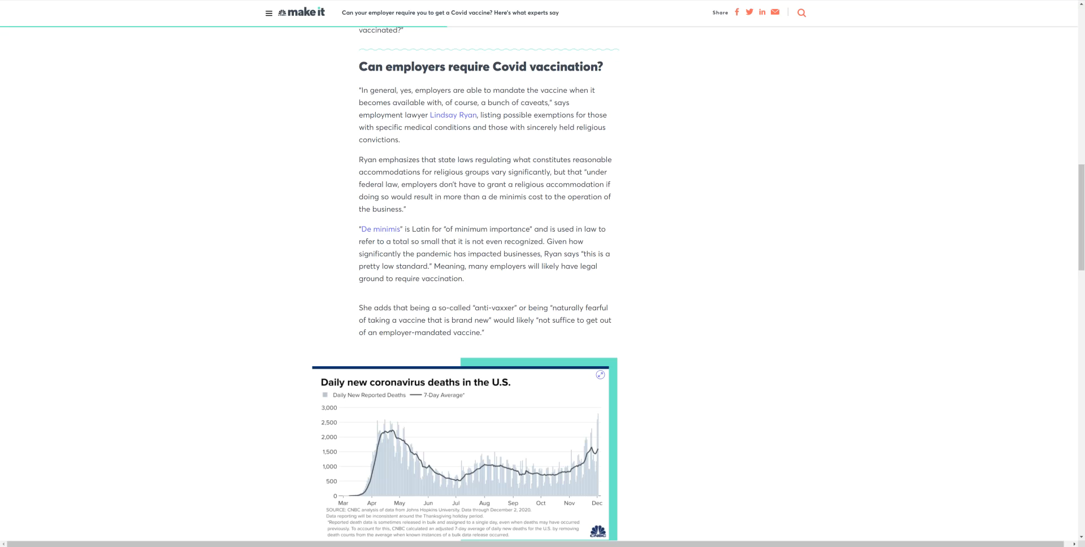
Step: Scroll to the U.S. daily deaths chart and the 'Is a vaccine mandate most effective?' heading
scroll(down, 3)
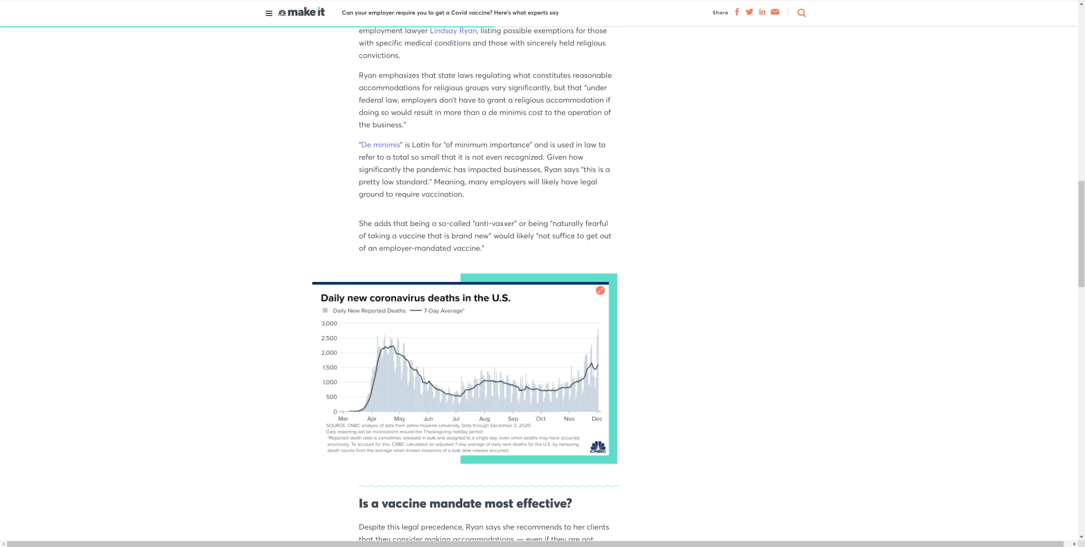
mouse_move(599, 290)
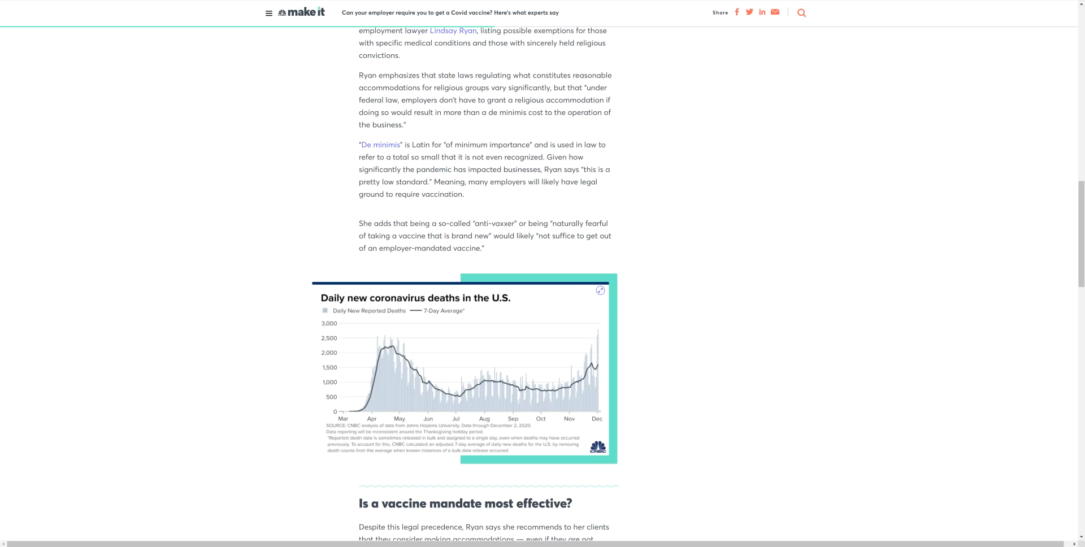
scroll(up, 3)
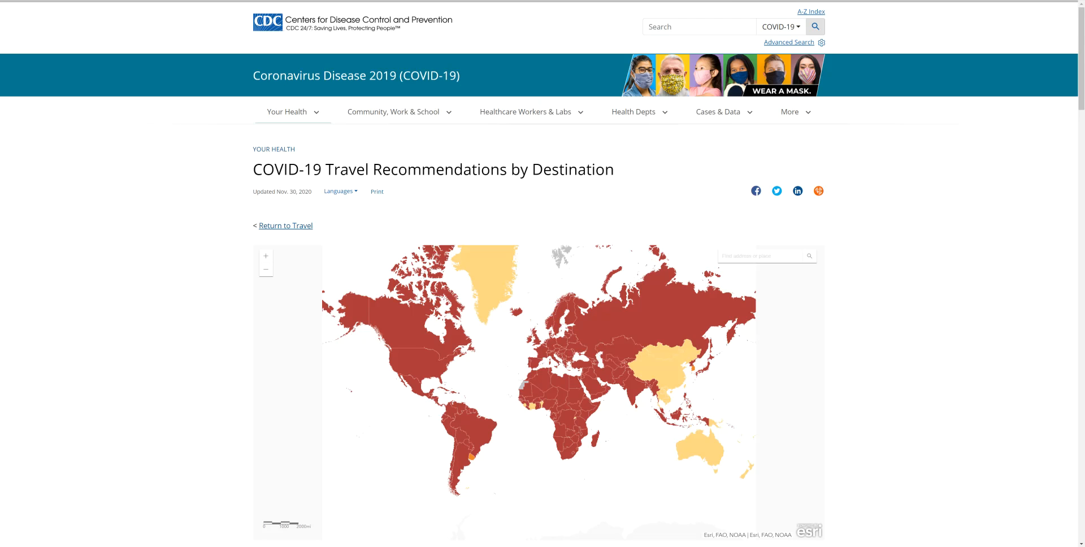
Step: Scroll the CDC travel page to show the world map's Very High to Unknown risk legend
scroll(down, 3)
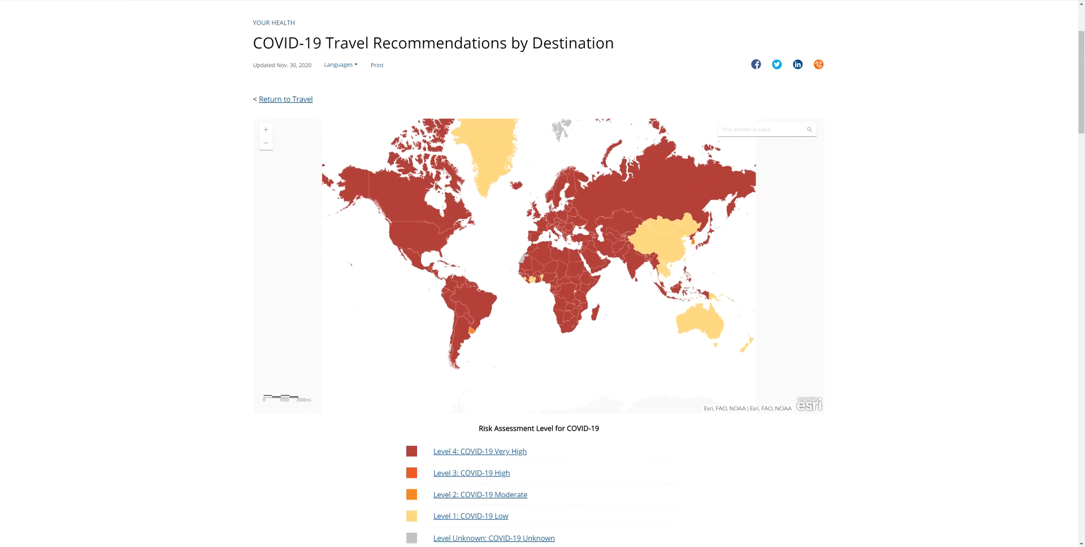
scroll(down, 3)
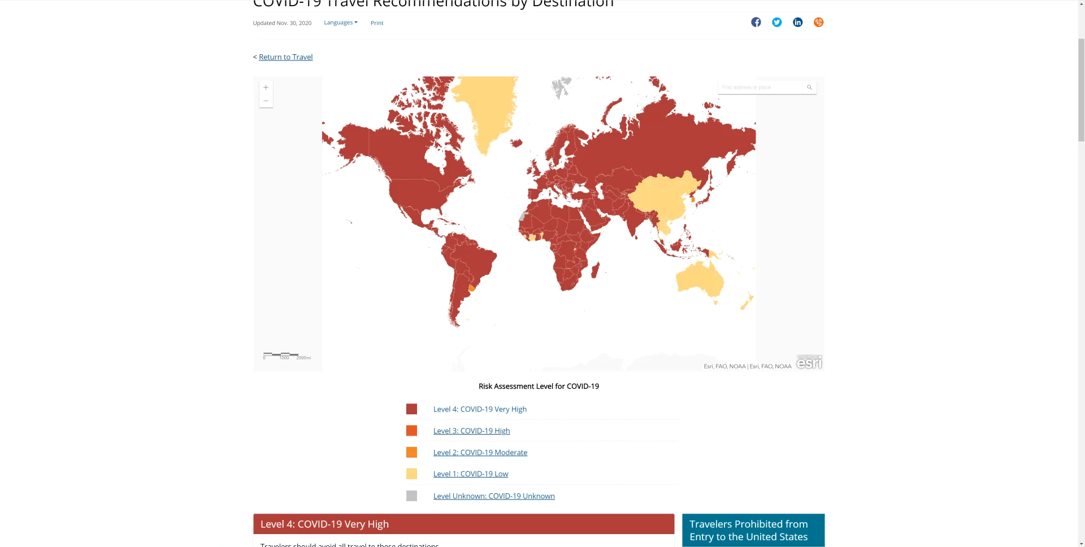
mouse_move(470, 473)
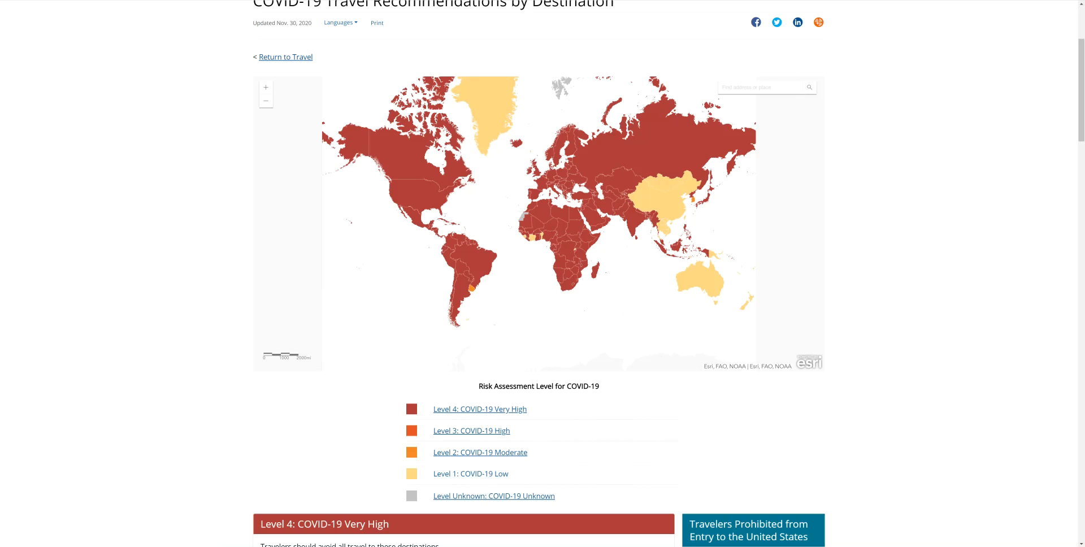
mouse_move(480, 409)
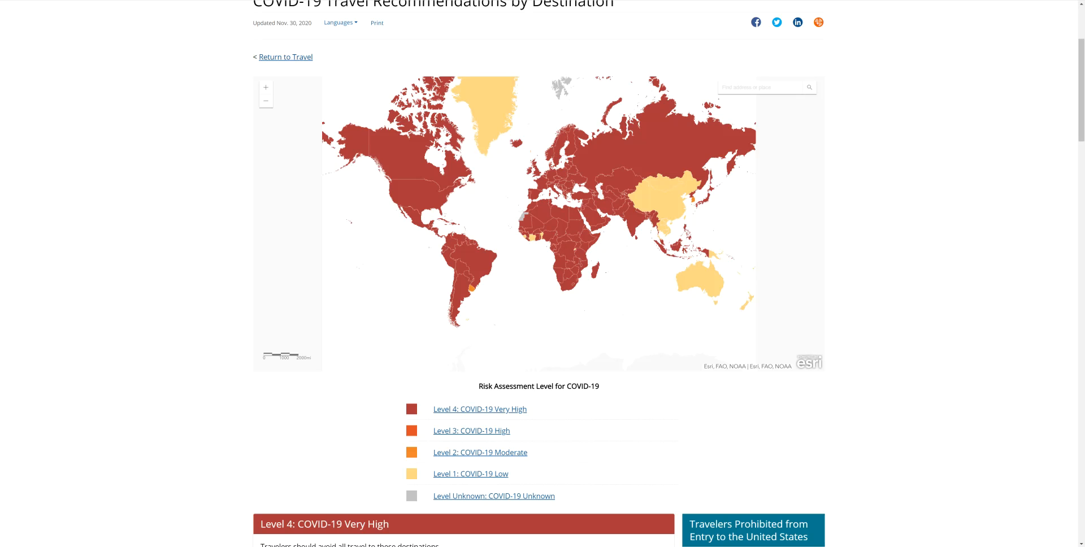
scroll(up, 3)
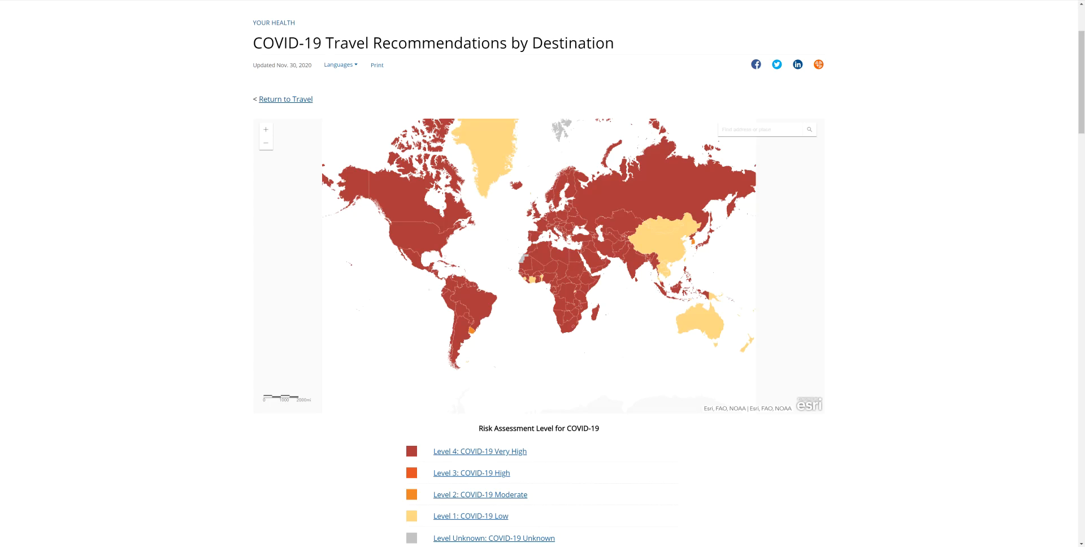
scroll(down, 3)
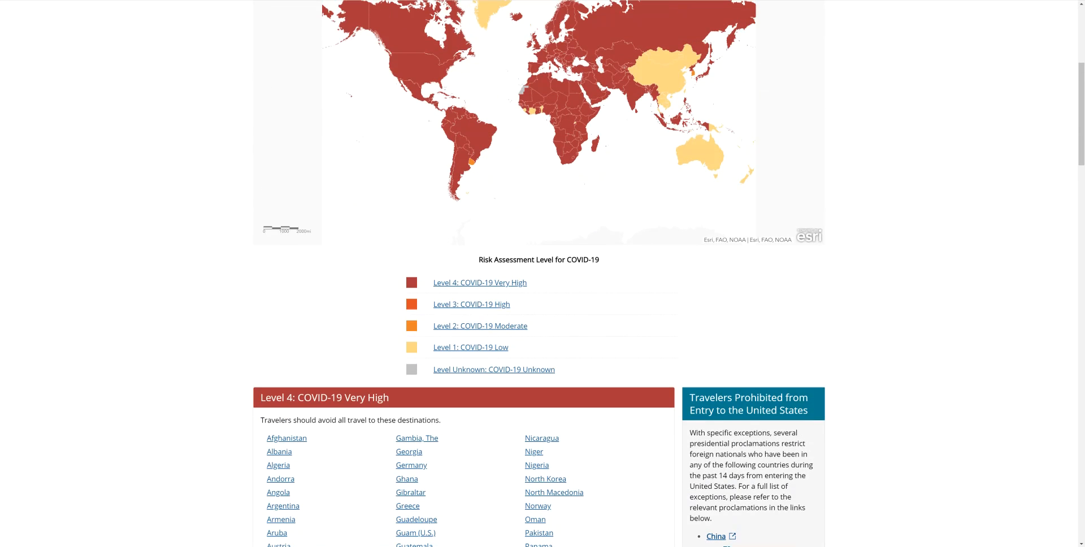
scroll(down, 3)
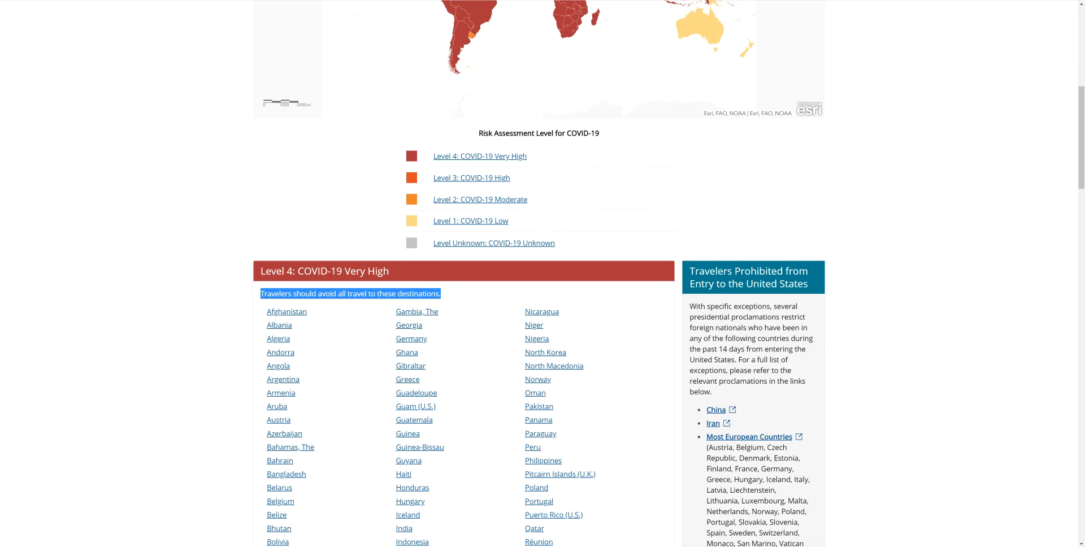
scroll(down, 3)
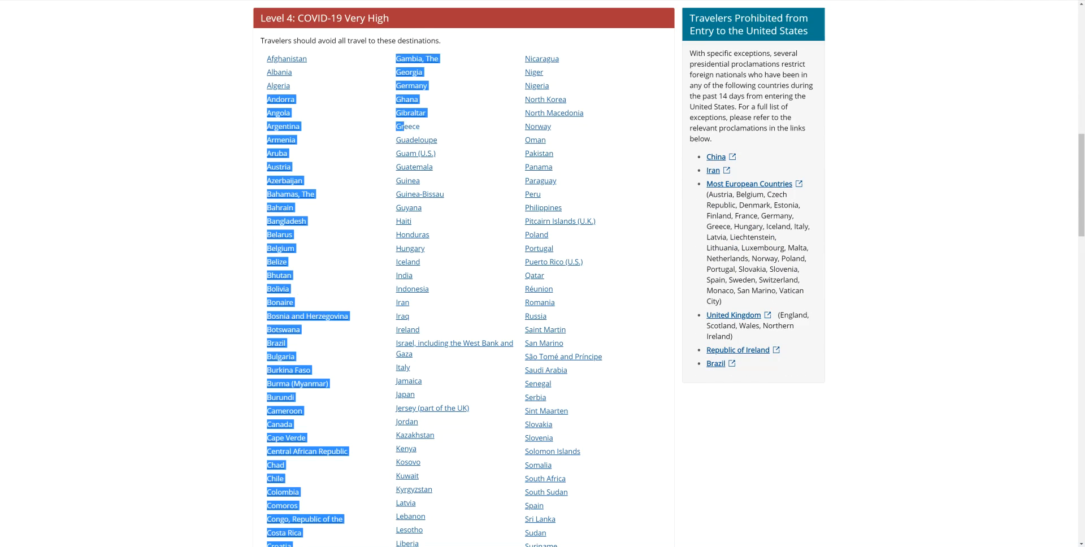
scroll(down, 3)
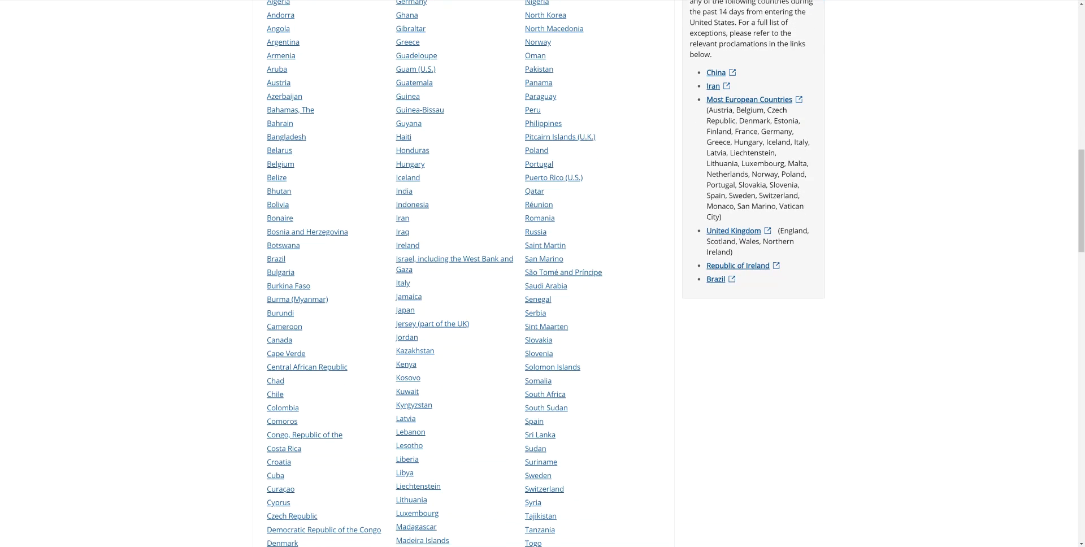
scroll(down, 3)
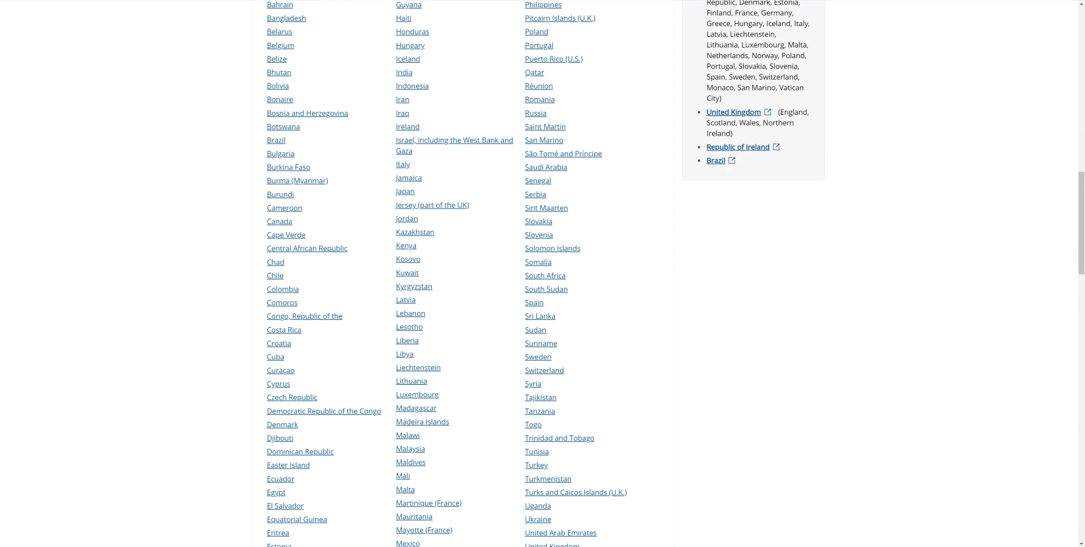
scroll(down, 3)
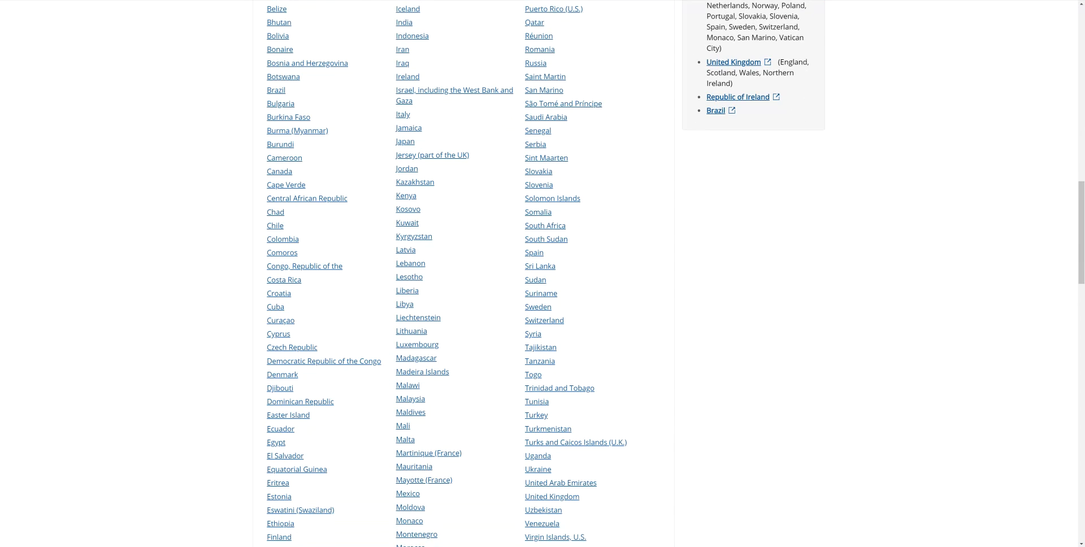
scroll(down, 3)
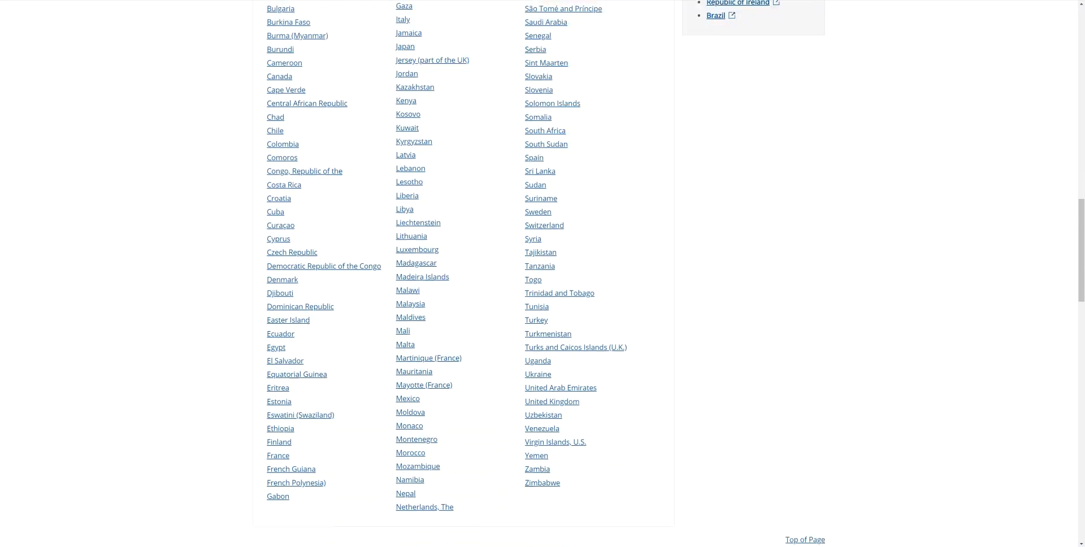
scroll(up, 3)
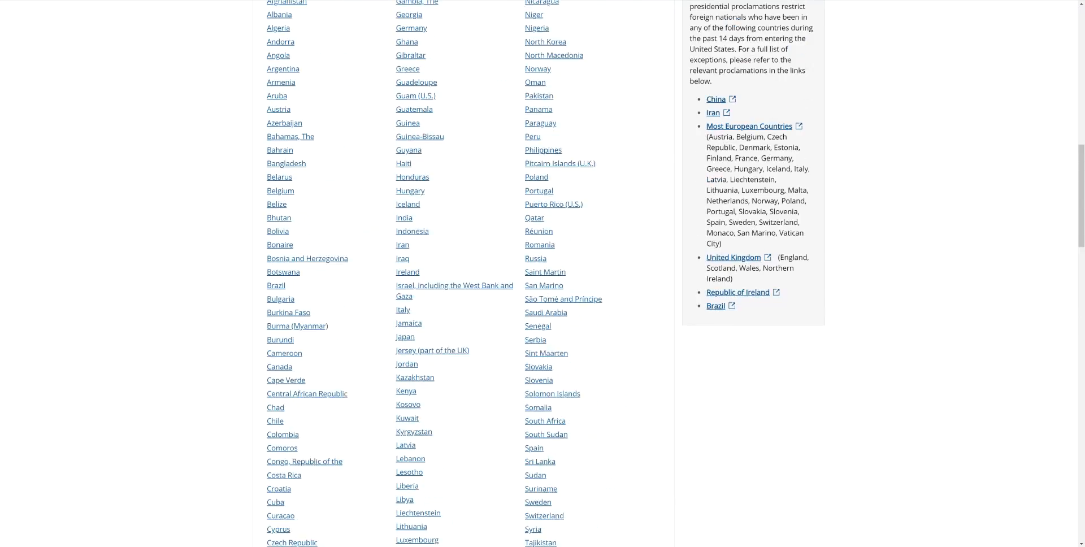
scroll(down, 3)
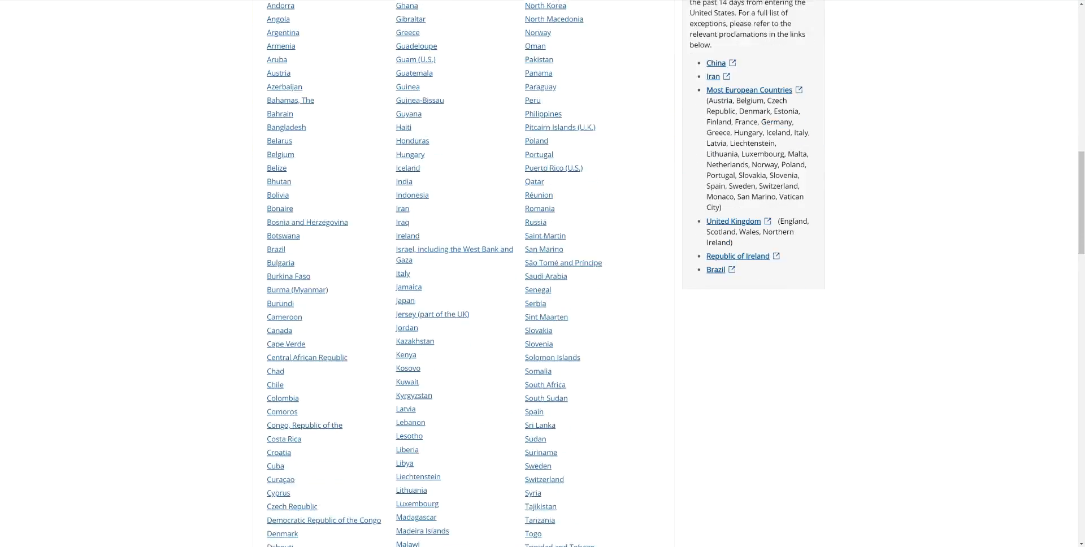
scroll(down, 3)
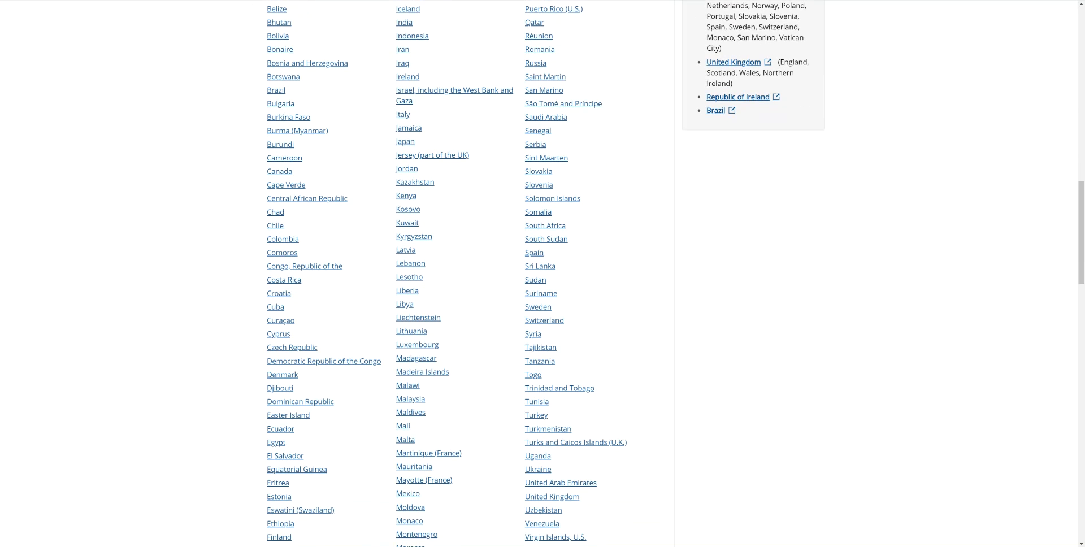
scroll(down, 3)
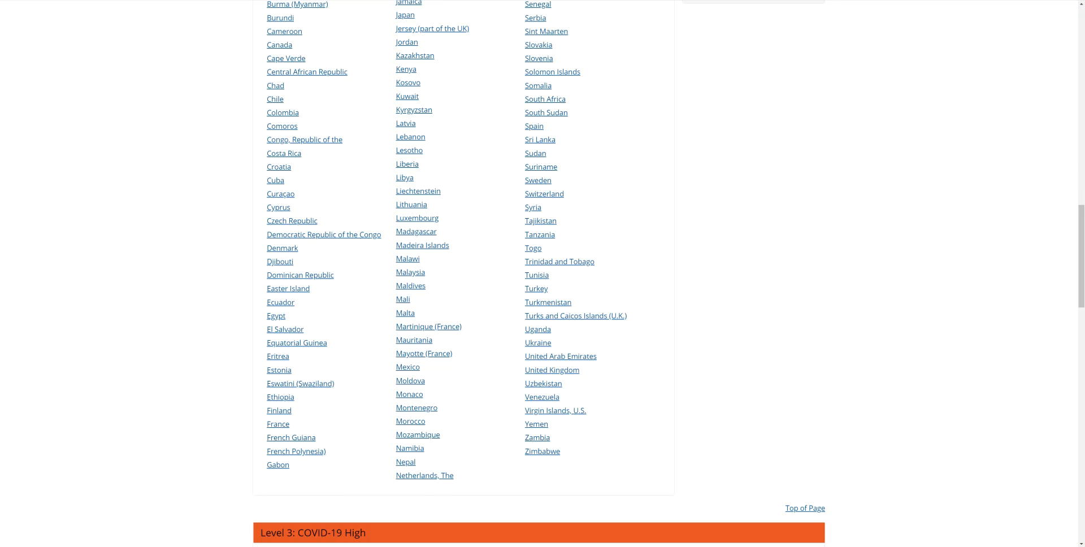
scroll(up, 3)
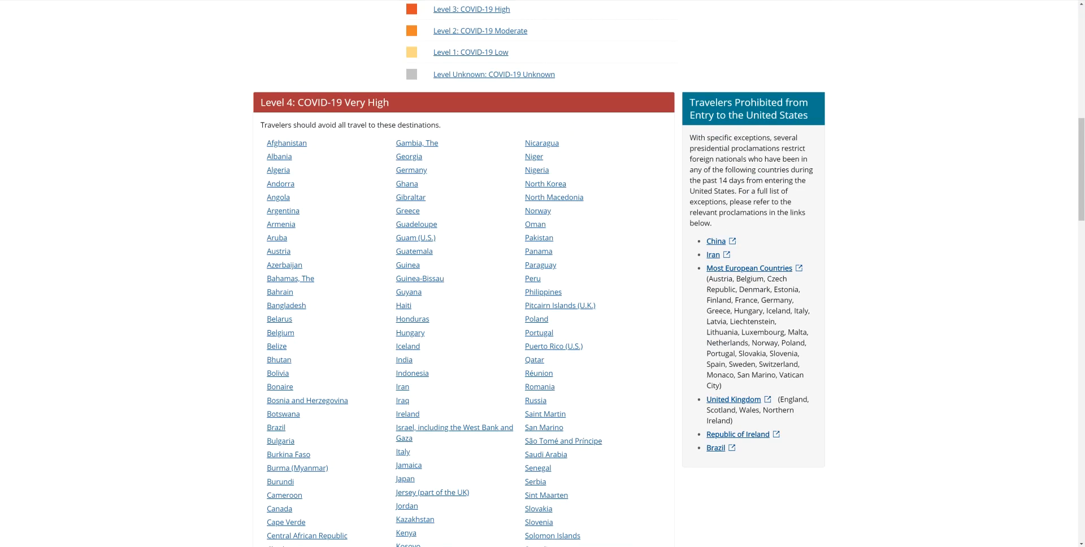
scroll(up, 3)
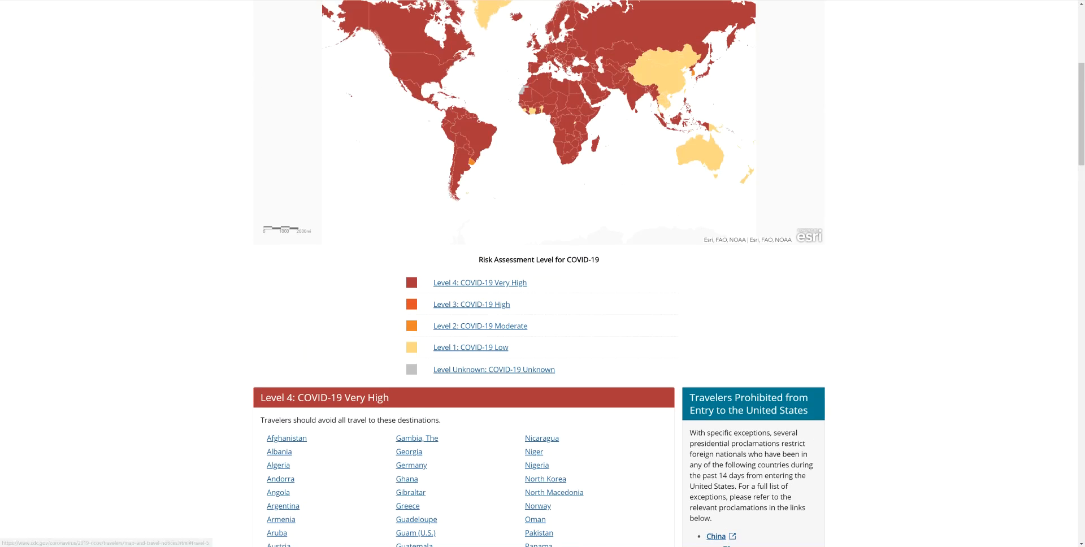
scroll(up, 3)
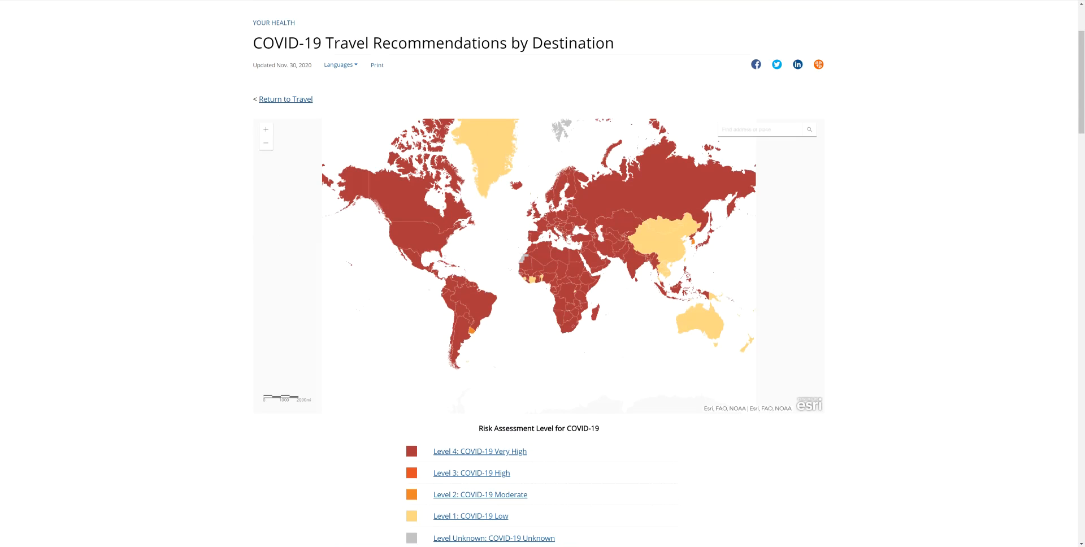
scroll(down, 3)
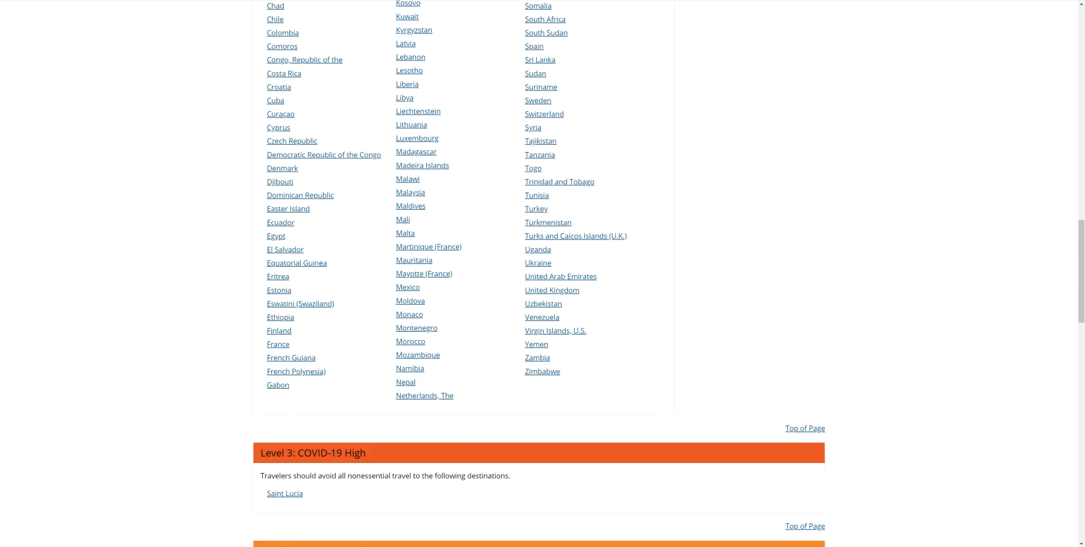
scroll(down, 3)
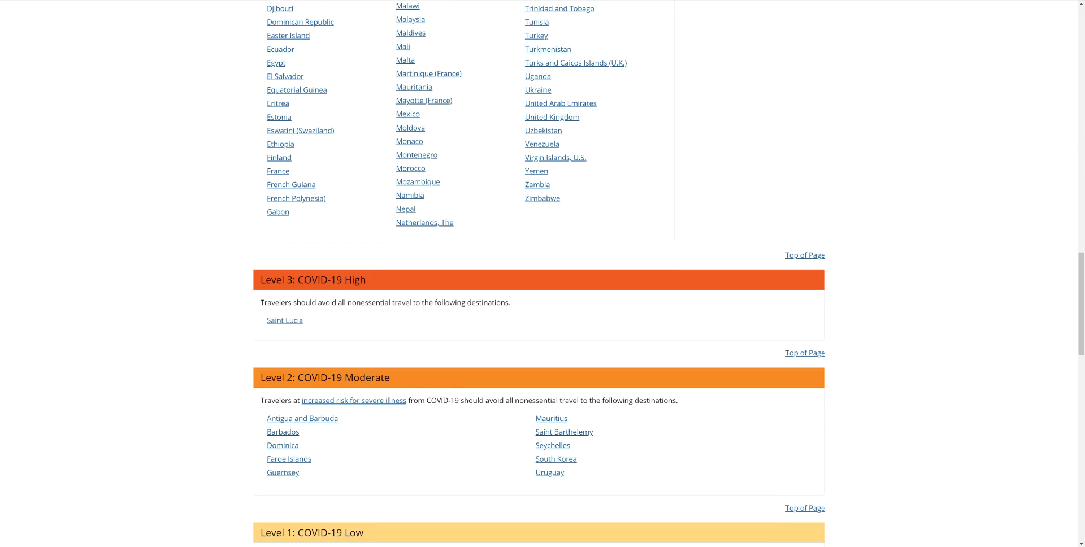
scroll(down, 3)
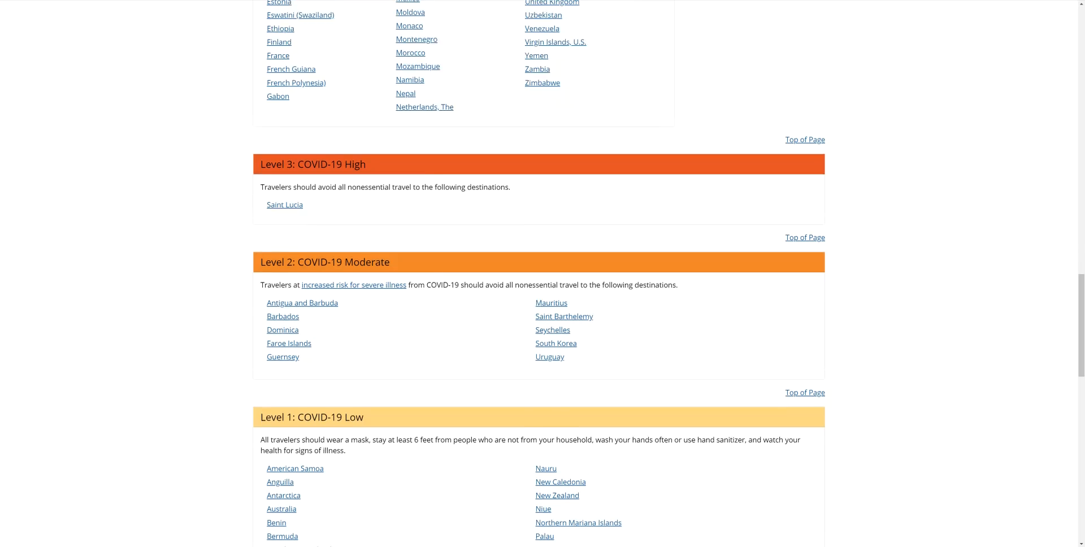
scroll(up, 3)
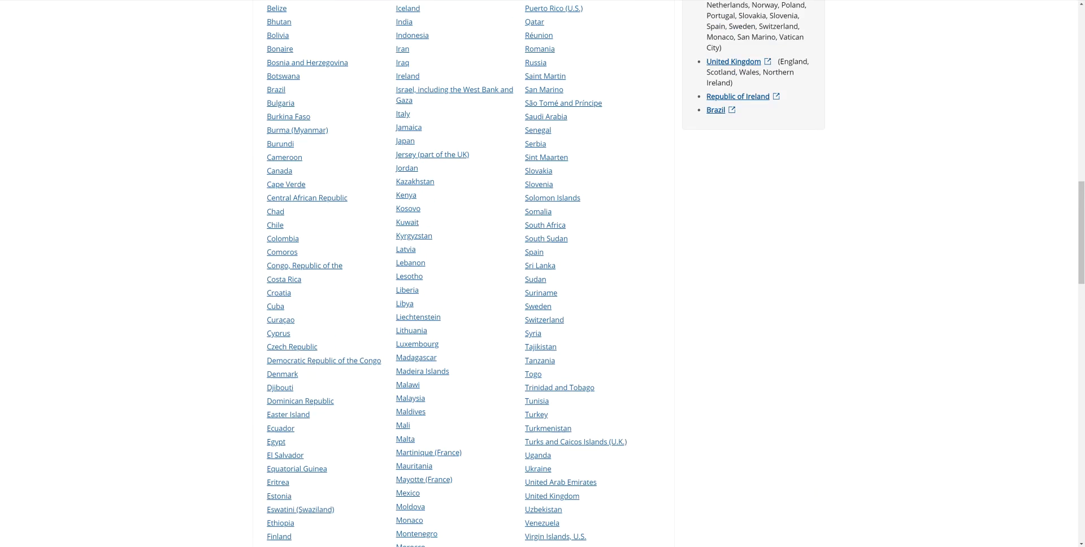
scroll(down, 3)
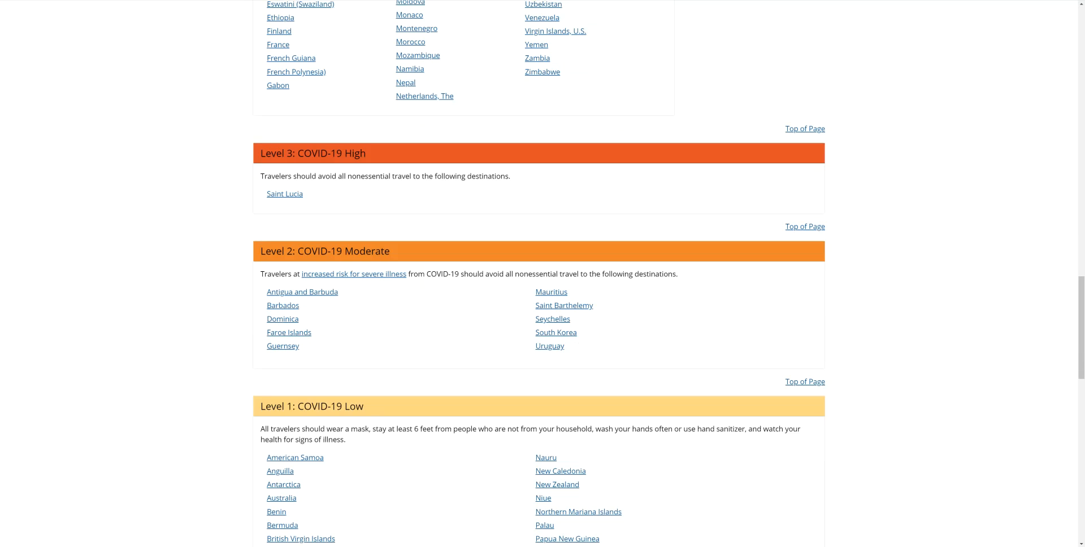
scroll(down, 3)
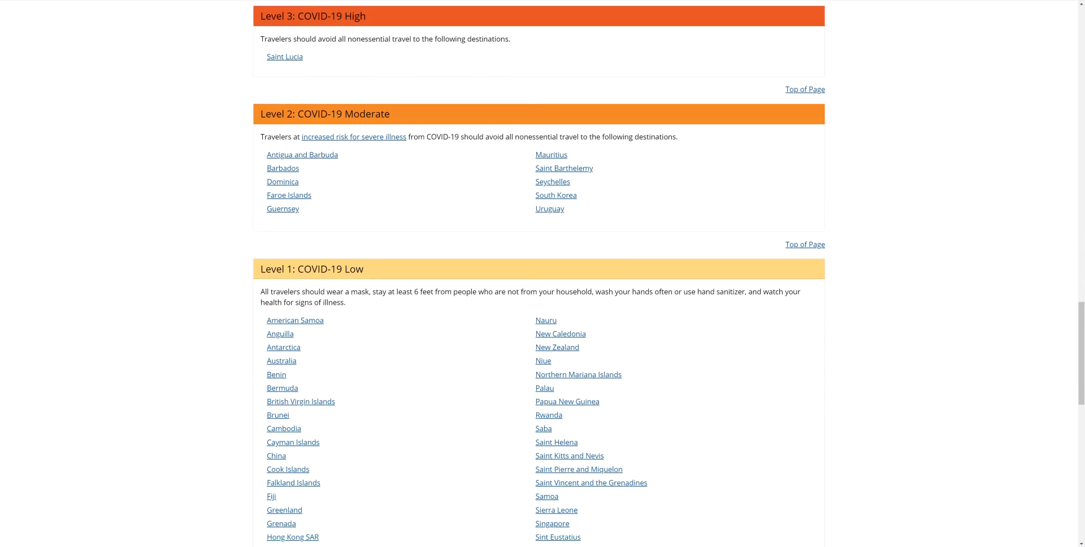
scroll(down, 3)
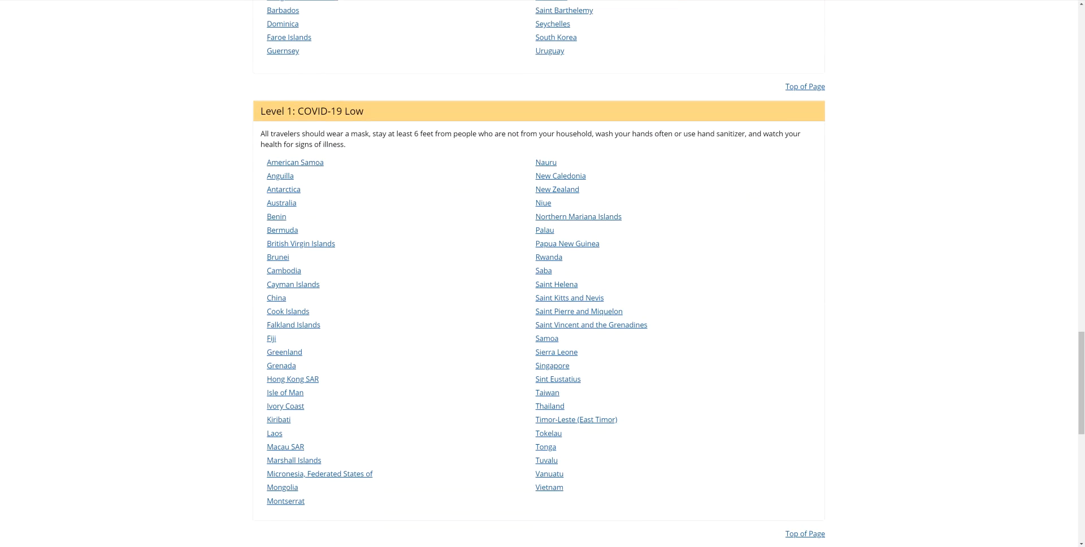
double_click(283, 189)
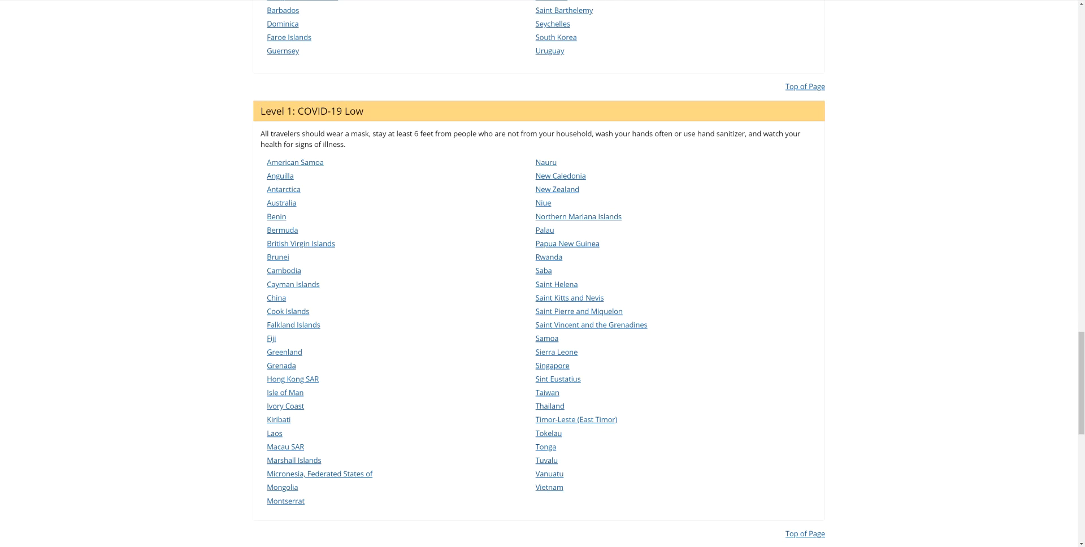
mouse_move(283, 189)
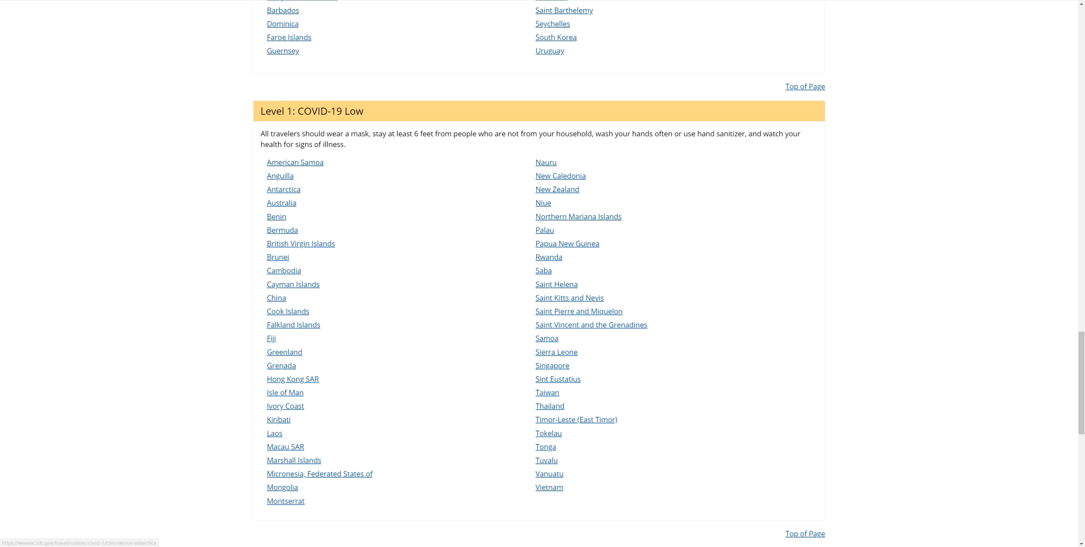
scroll(down, 3)
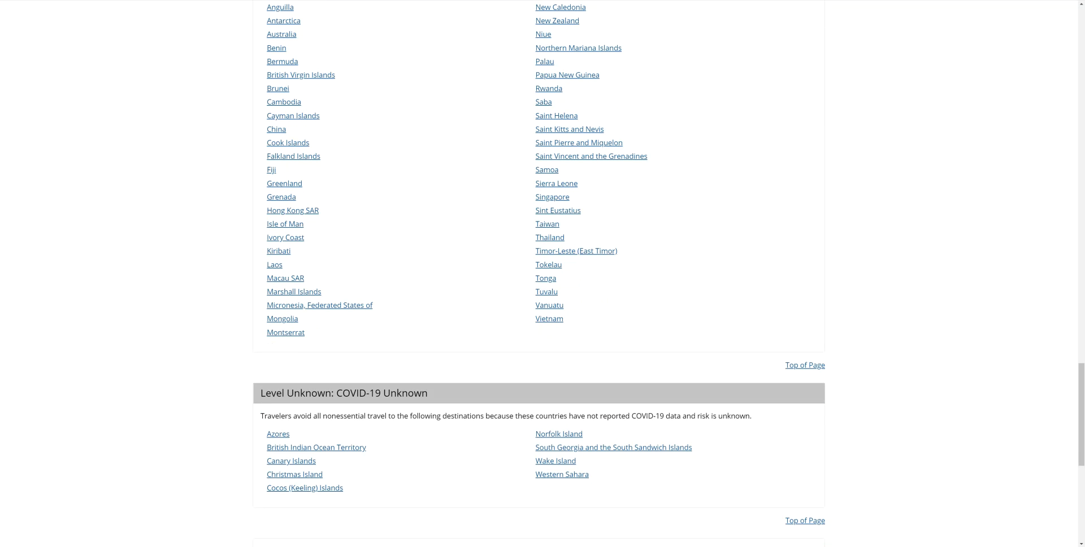
scroll(up, 3)
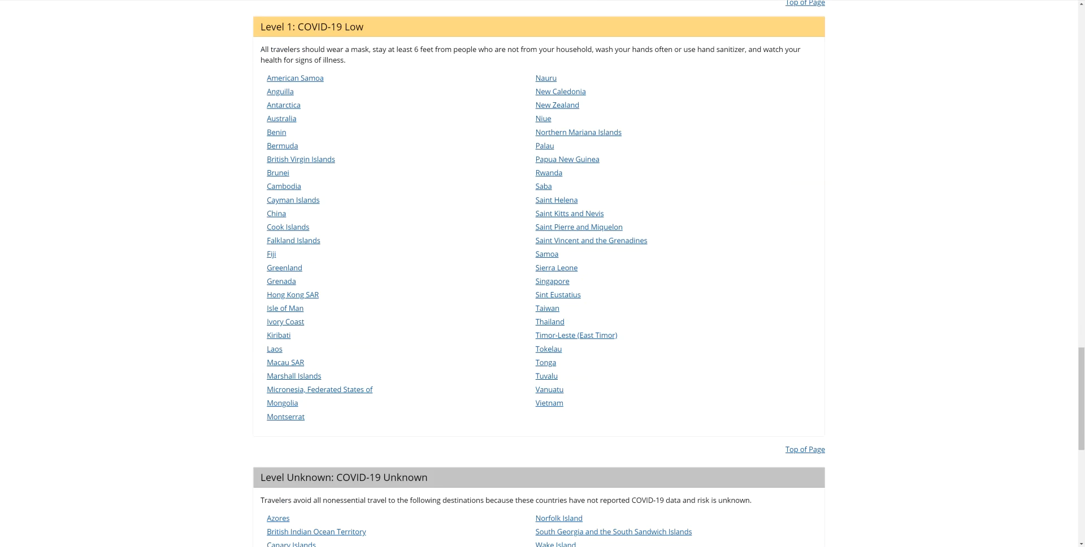
scroll(up, 3)
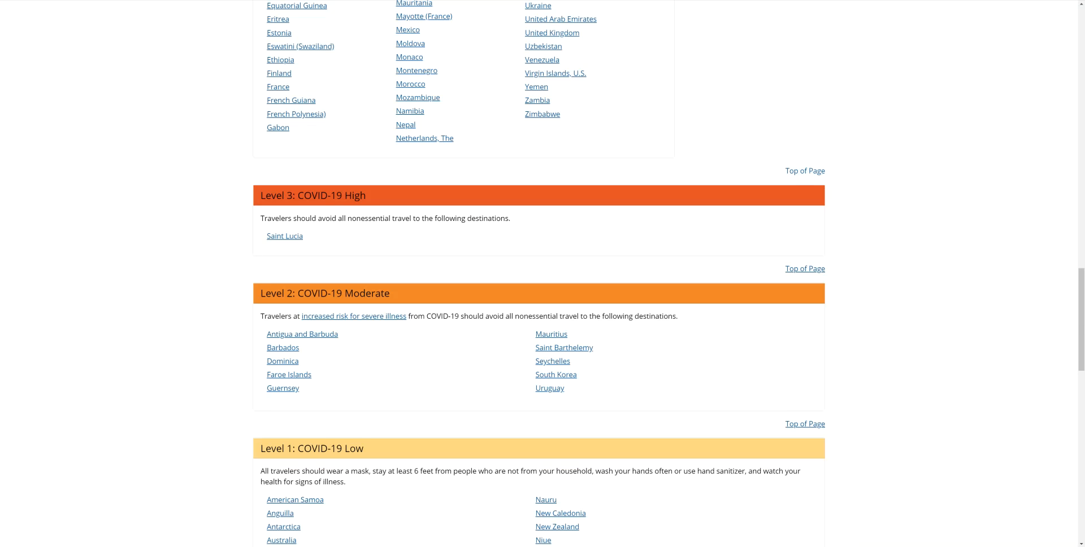
scroll(down, 3)
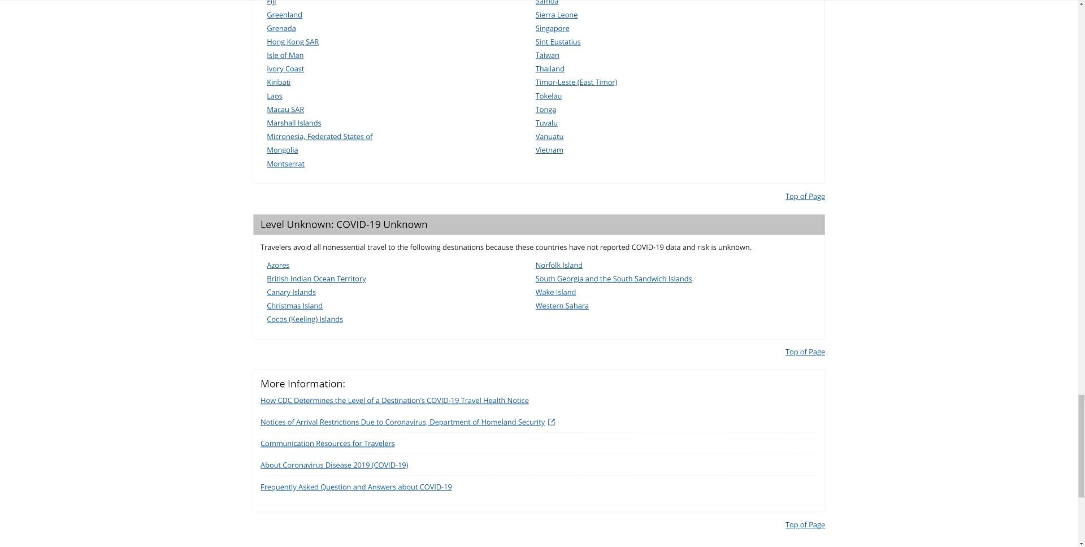
scroll(up, 3)
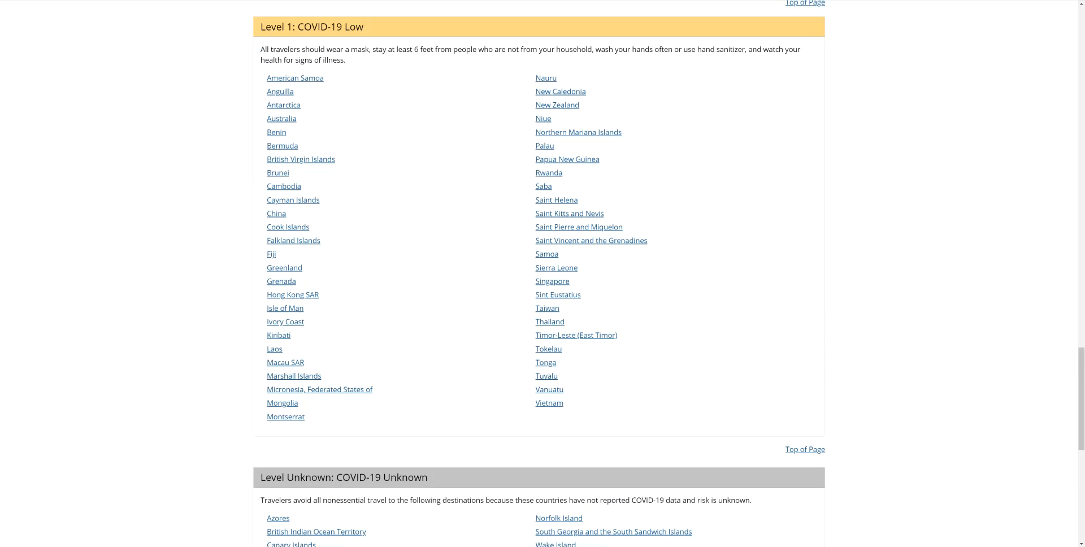
scroll(down, 3)
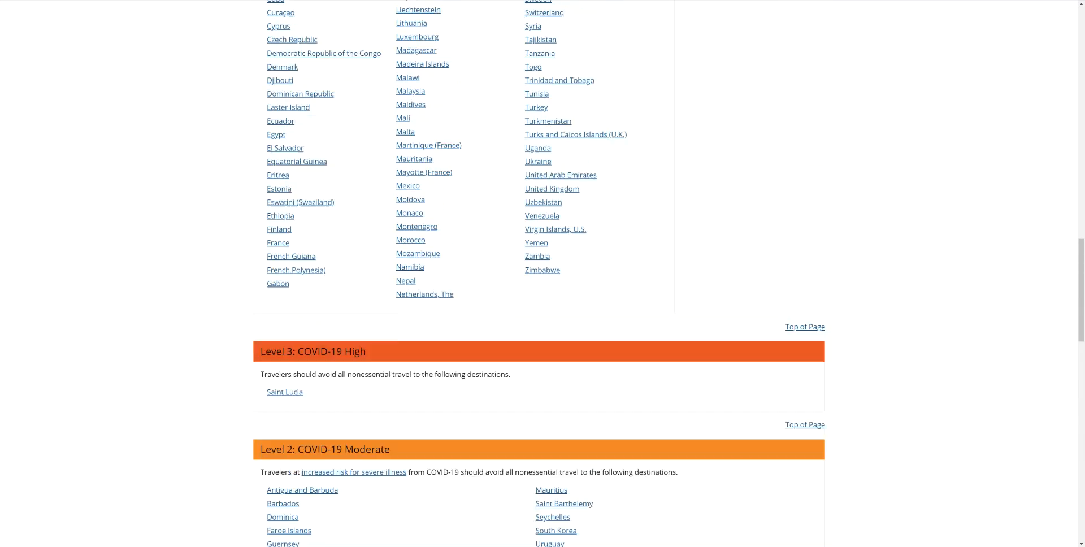
scroll(up, 3)
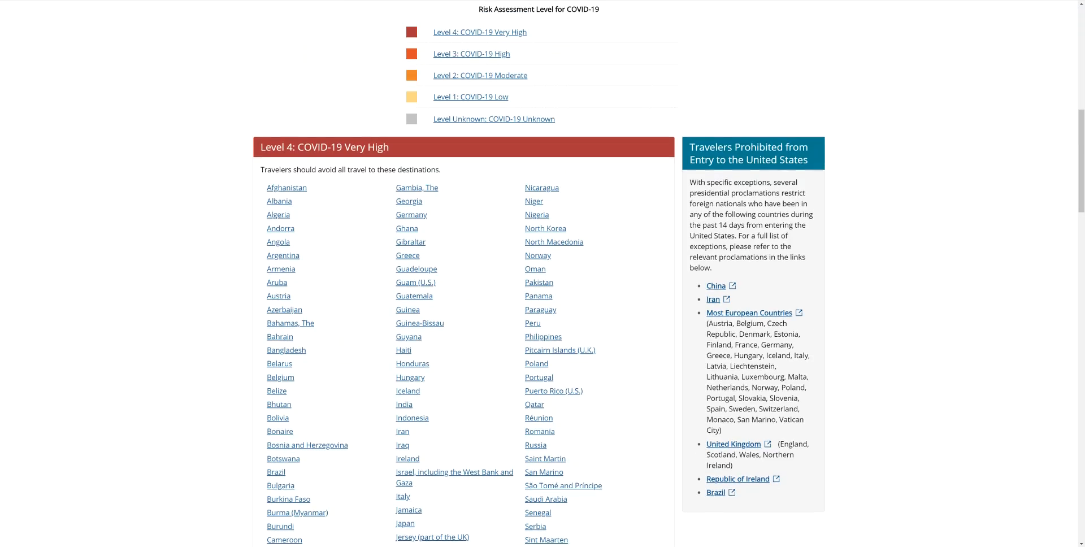
scroll(down, 3)
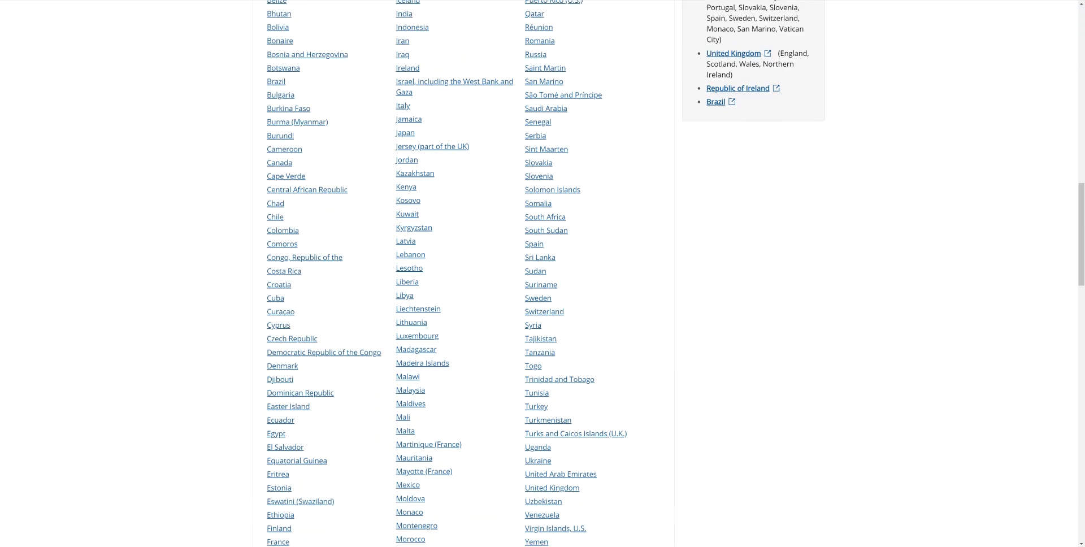
scroll(down, 3)
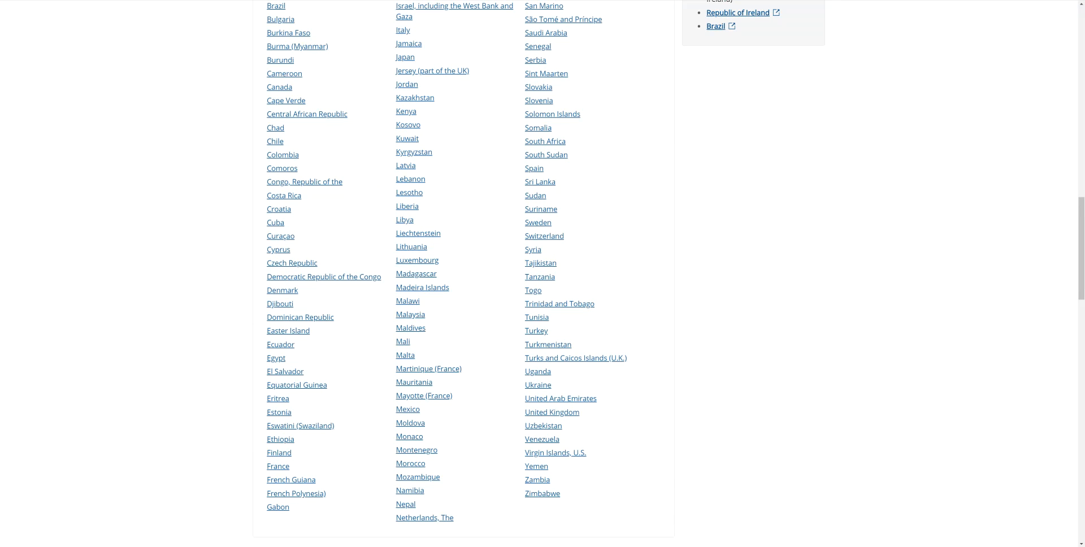
scroll(up, 3)
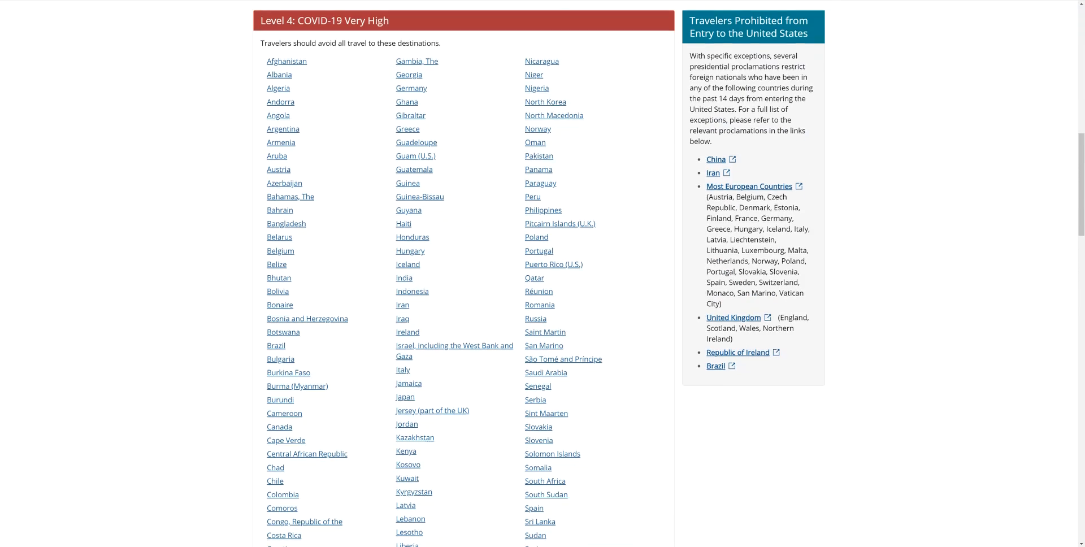
scroll(up, 3)
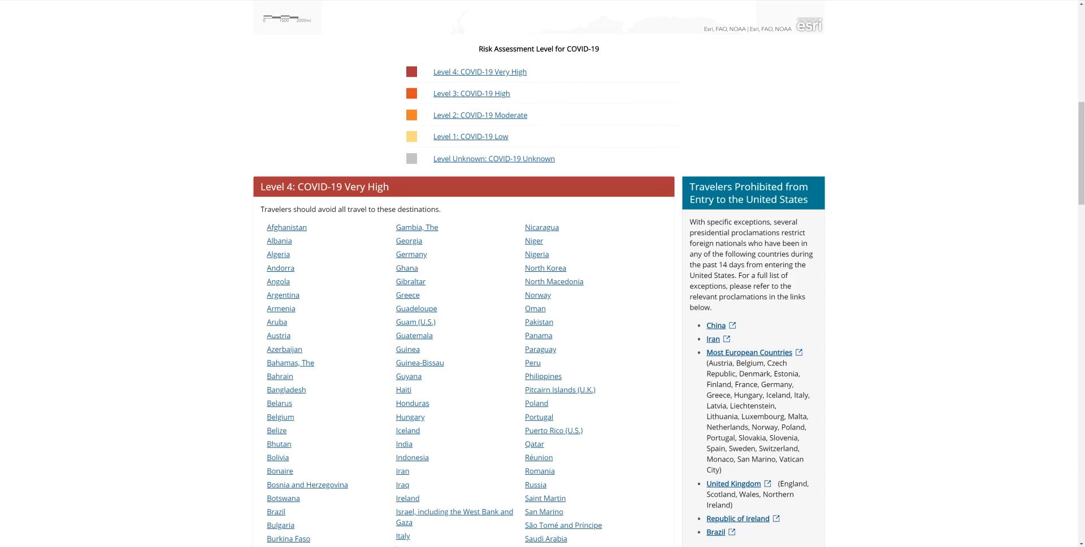
scroll(up, 3)
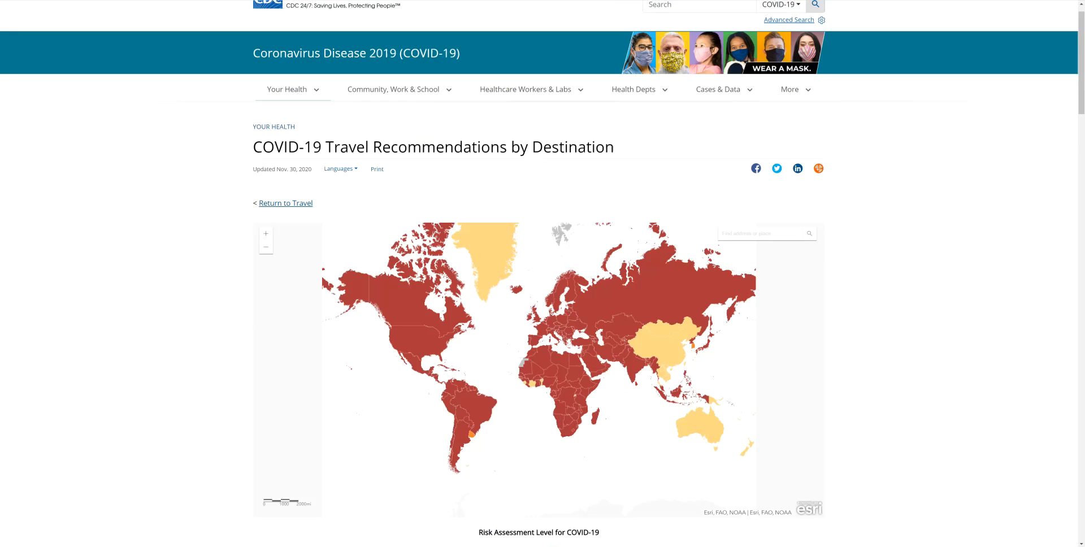
scroll(up, 3)
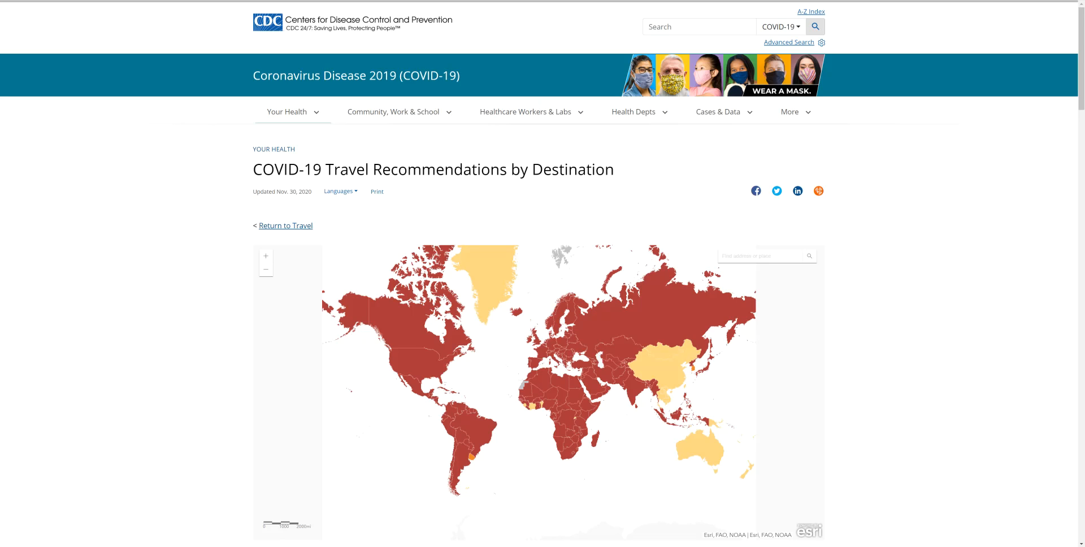
scroll(down, 3)
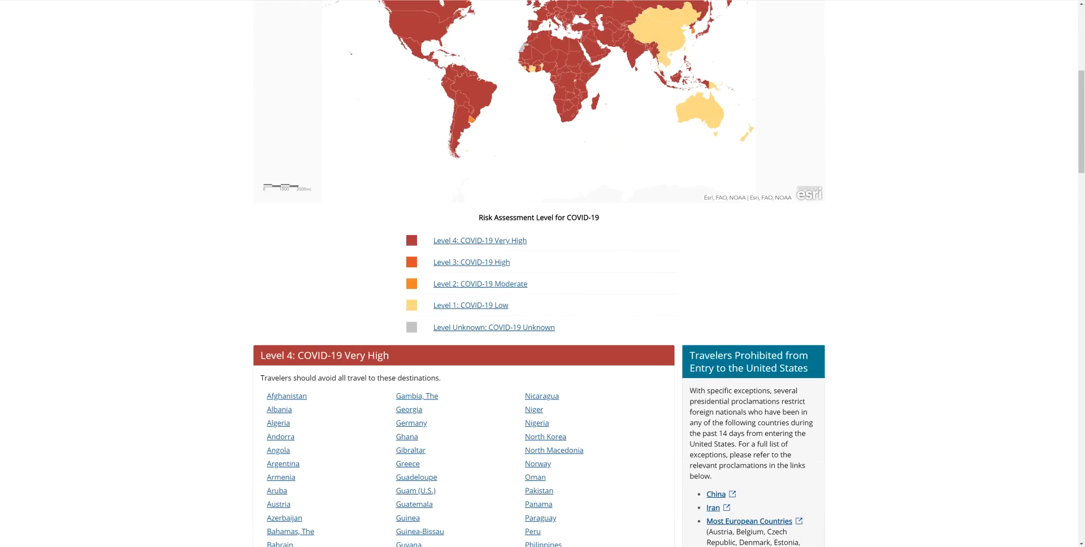
scroll(down, 3)
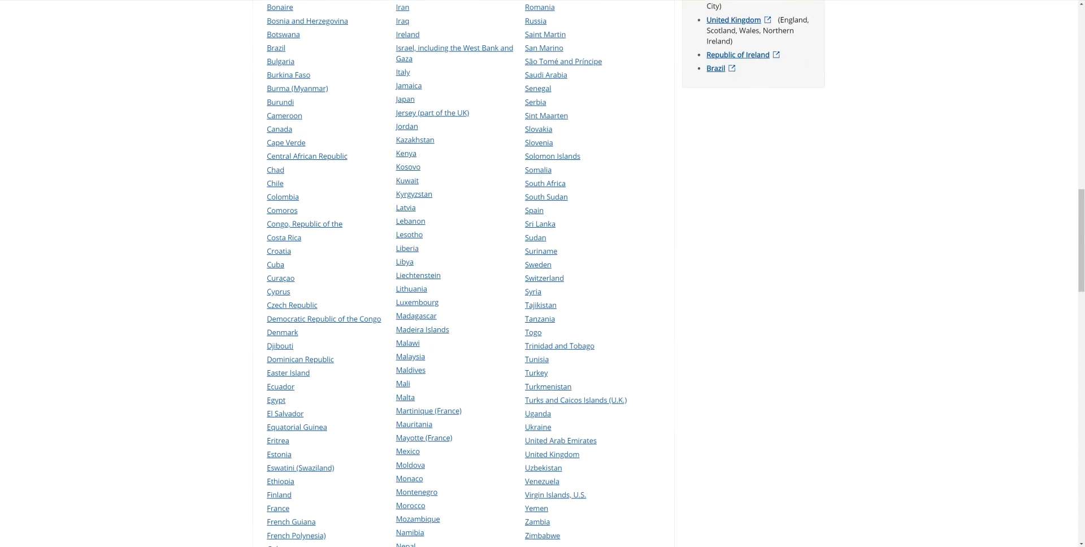
scroll(up, 3)
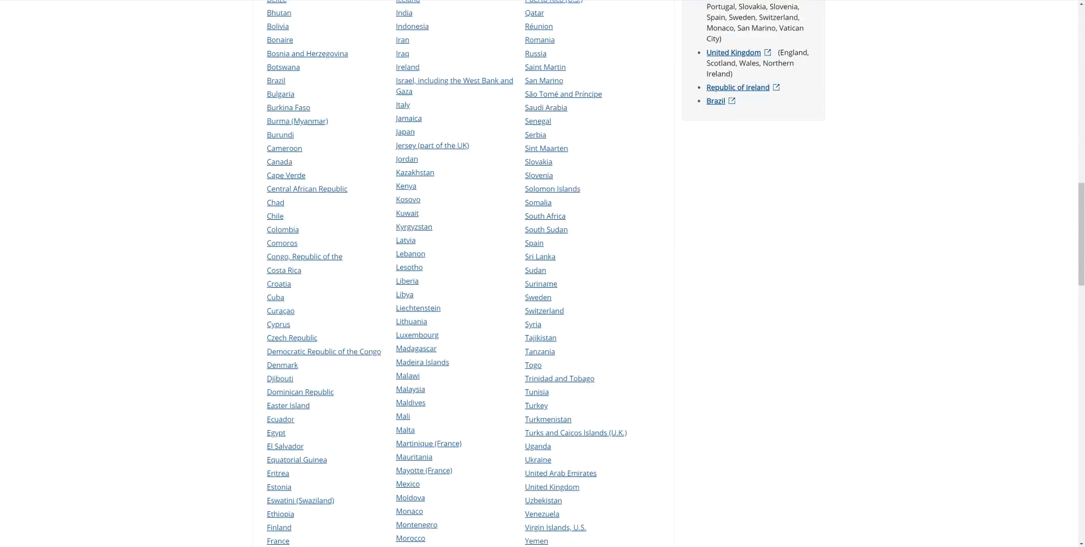
scroll(up, 3)
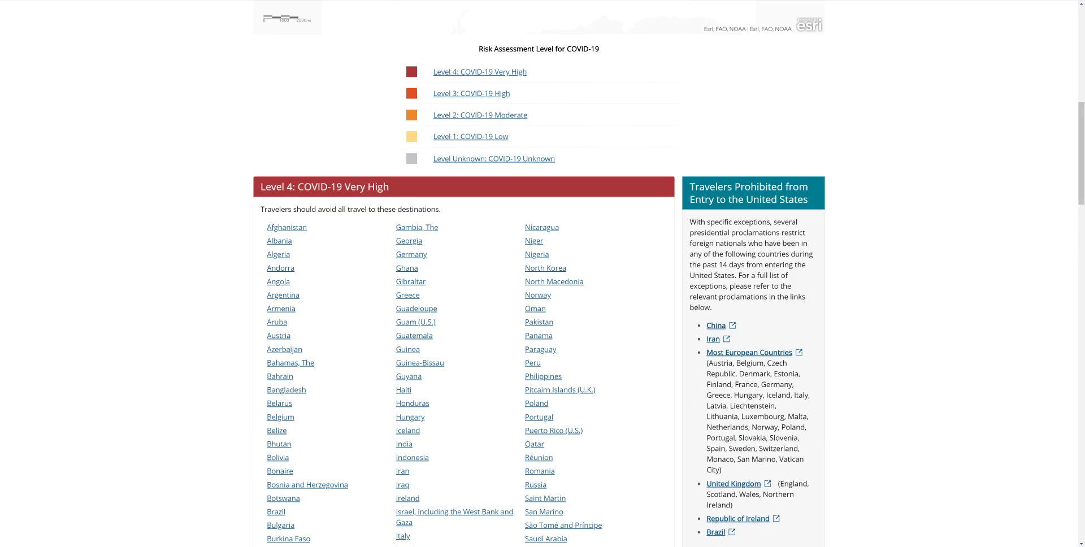
scroll(up, 3)
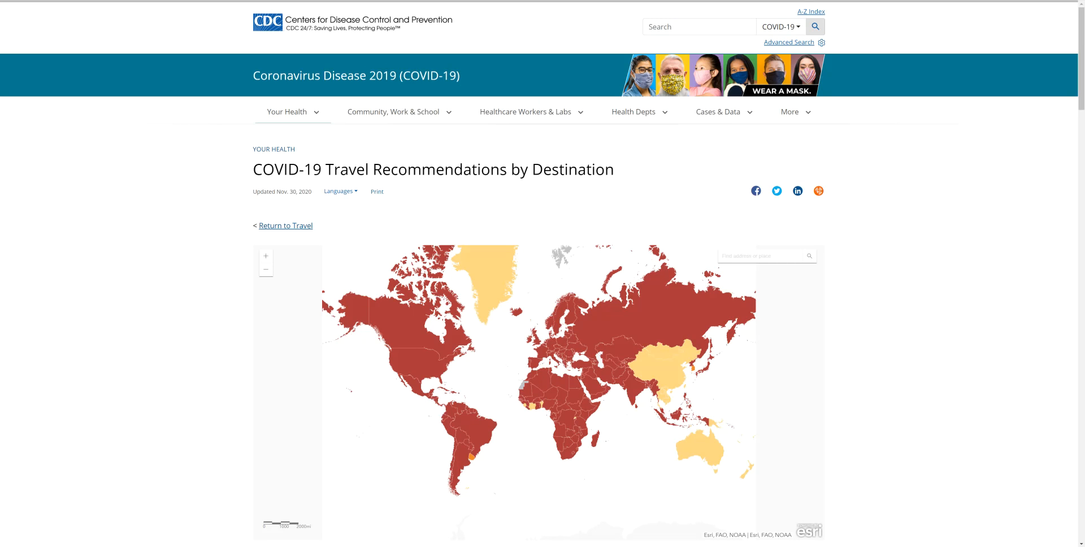
scroll(down, 3)
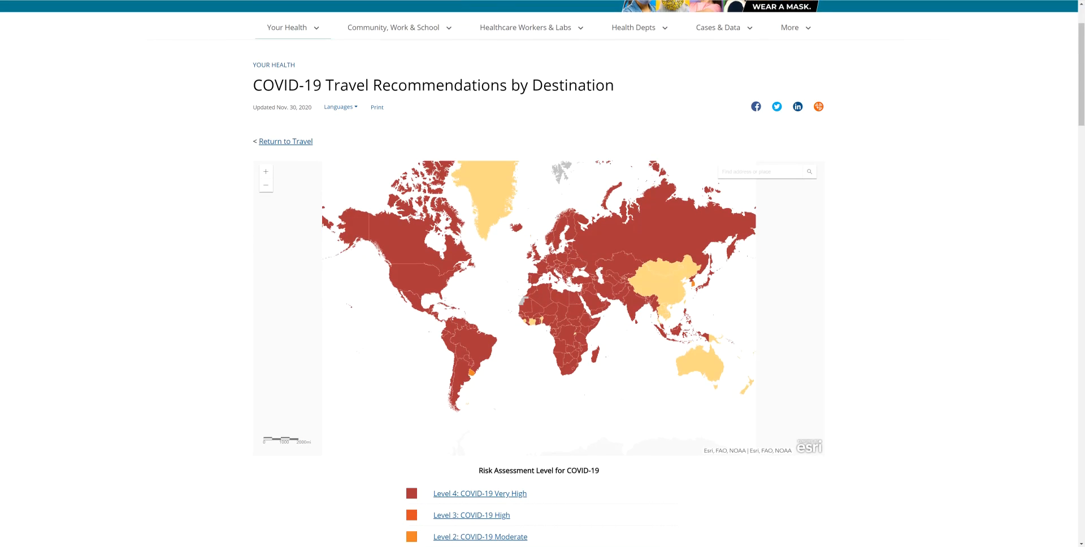